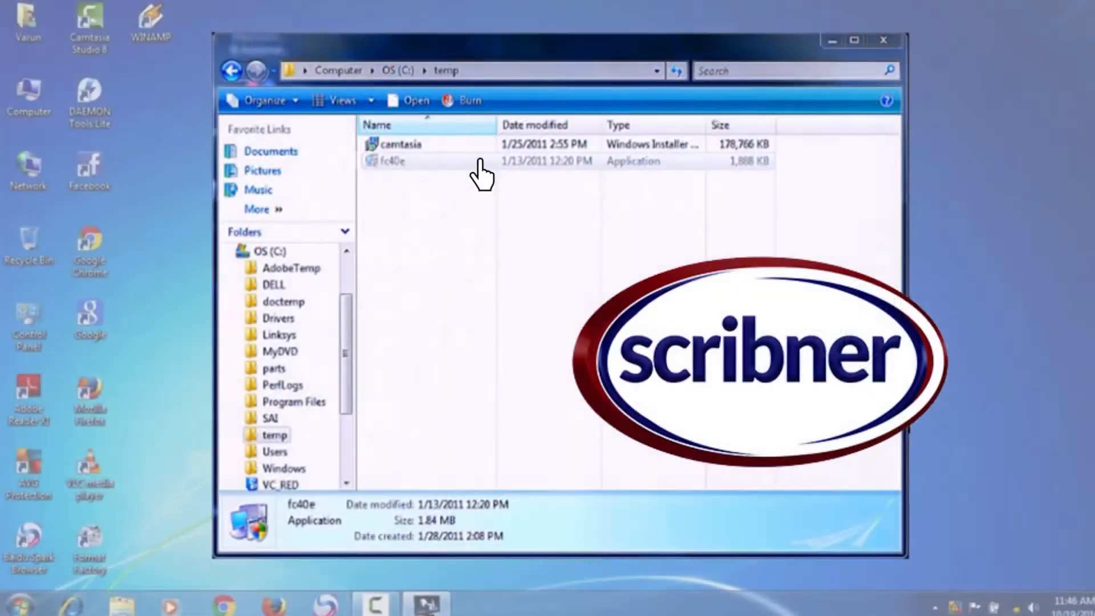
Step: Launch the fc40e installer from C:\temp to start FuelCell 4.0e setup
{"action": "double_click", "coordinate": [395, 162]}
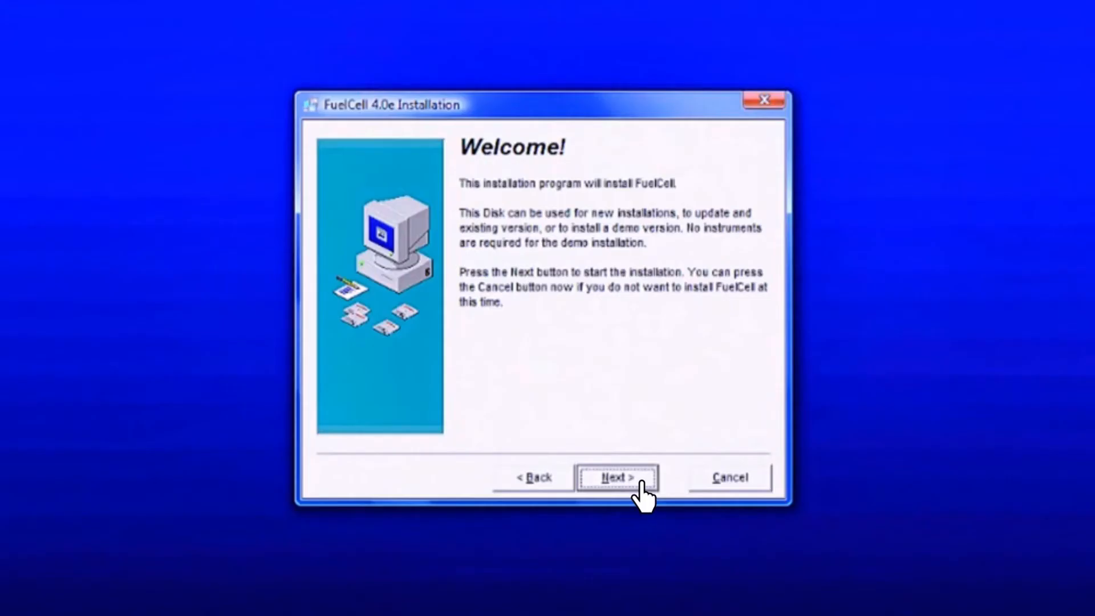
Step: Install FuelCell for the 850e 100 W 20 V 100/50/10 A model, accepting the serial number, and finish setup
{"action": "left_click", "coordinate": [616, 477]}
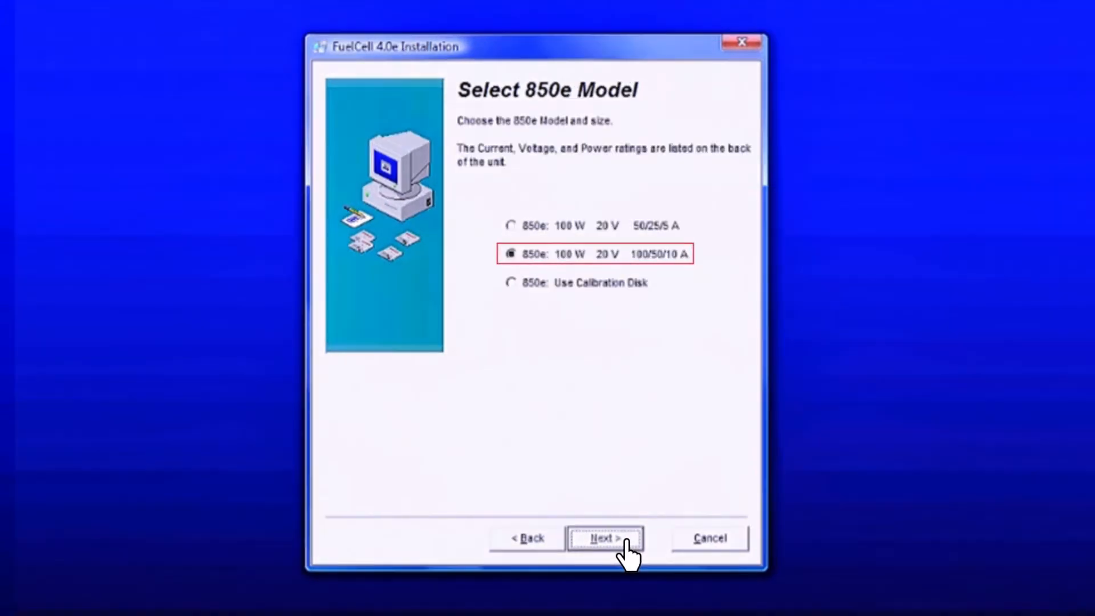
{"action": "left_click", "coordinate": [604, 538]}
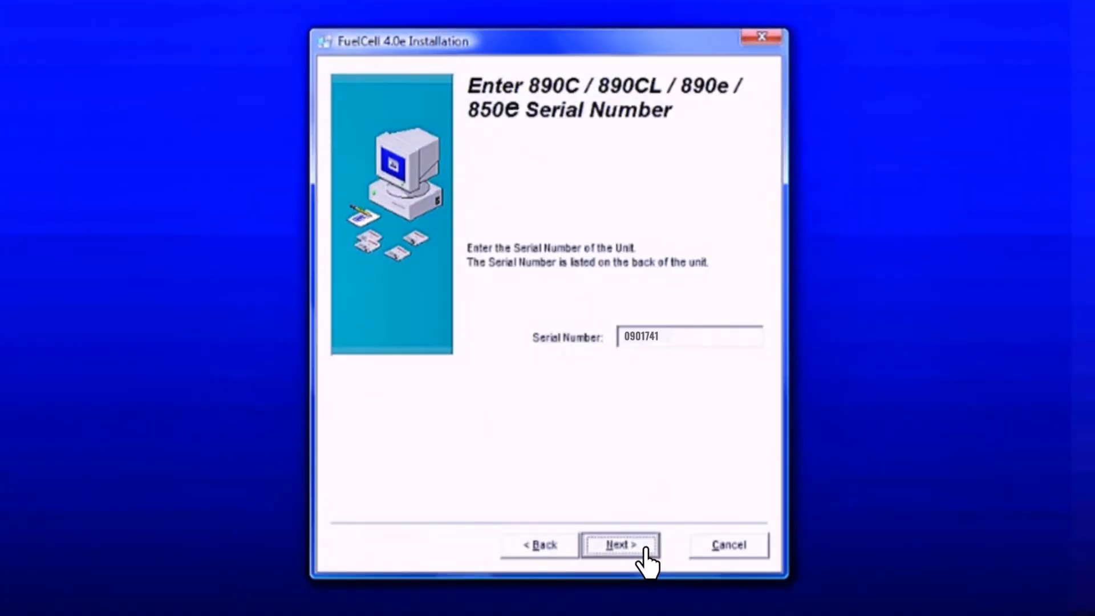
{"action": "left_click", "coordinate": [617, 544]}
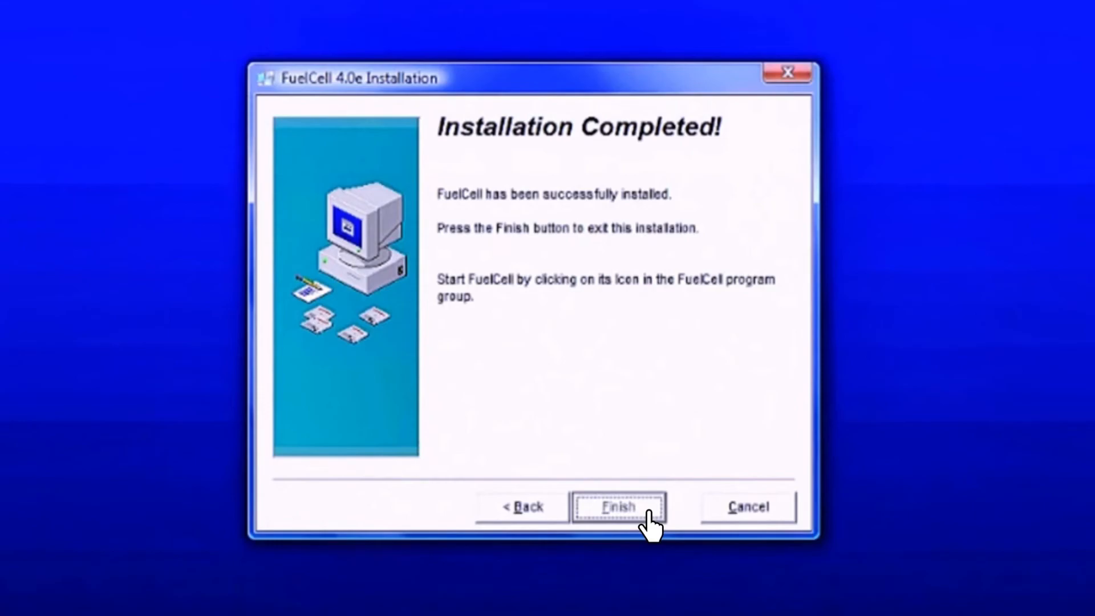
{"action": "left_click", "coordinate": [618, 507]}
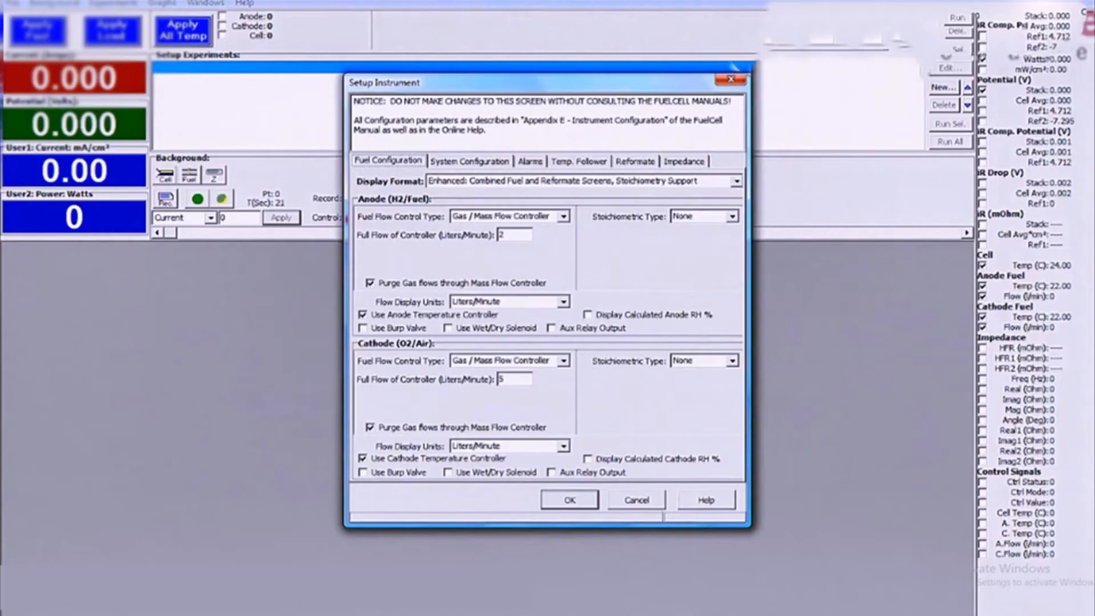